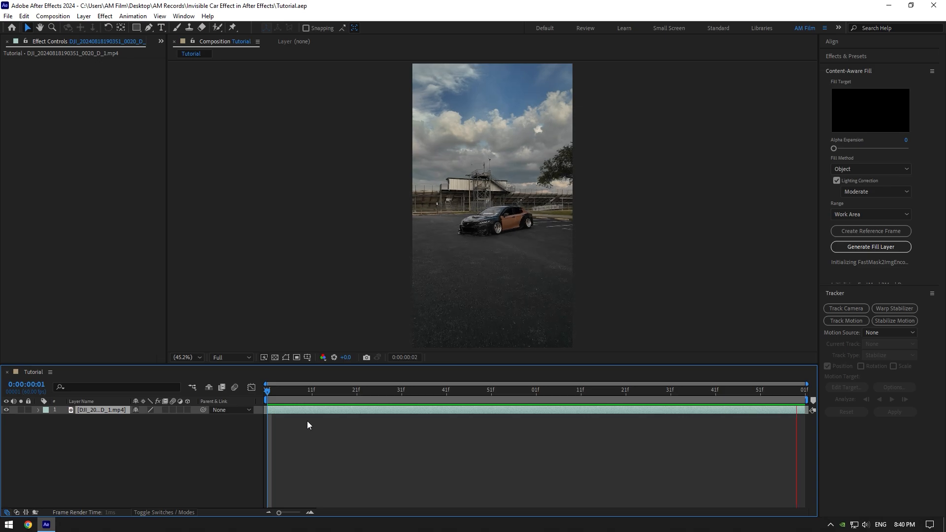
- Duplicate the car clip, name the copy Clean and apply Mocha AE to it
{"action": "key", "text": "ctrl+d"}
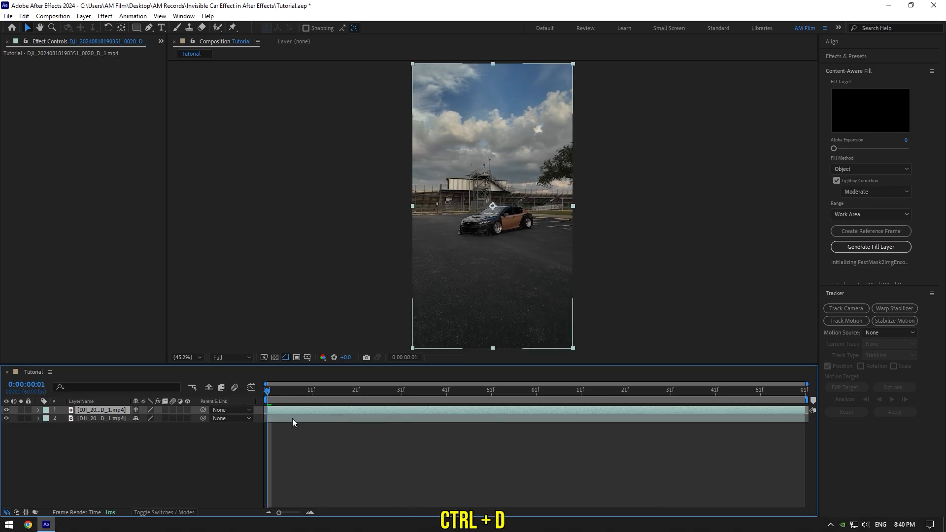
{"action": "right_click", "coordinate": [100, 410]}
{"action": "type", "text": "Clean"}
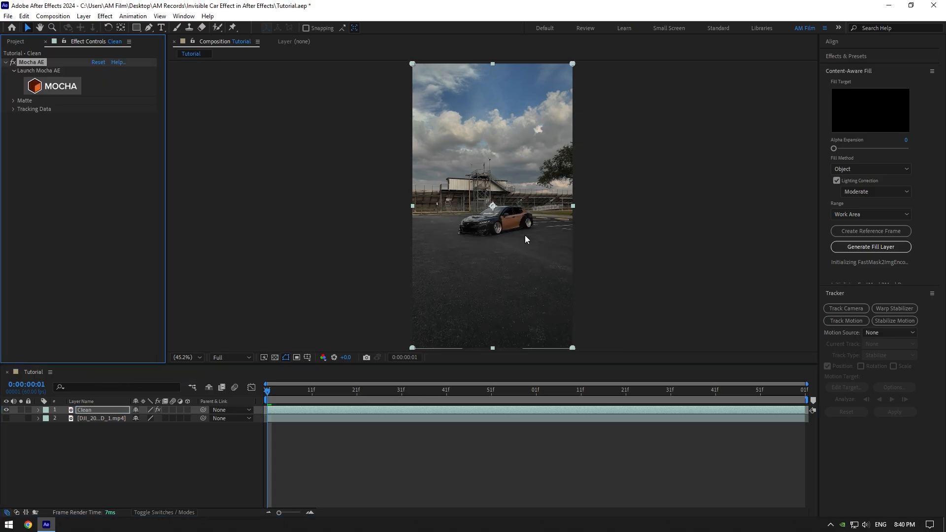
- Launch Mocha from the Clean layer, track a spline around the car, save and close
{"action": "left_click", "coordinate": [59, 85]}
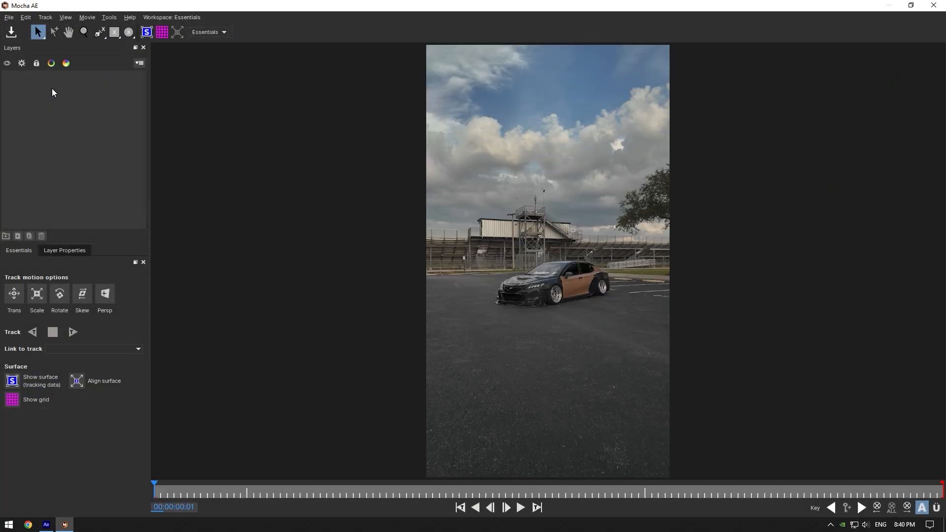
{"action": "left_click", "coordinate": [99, 32]}
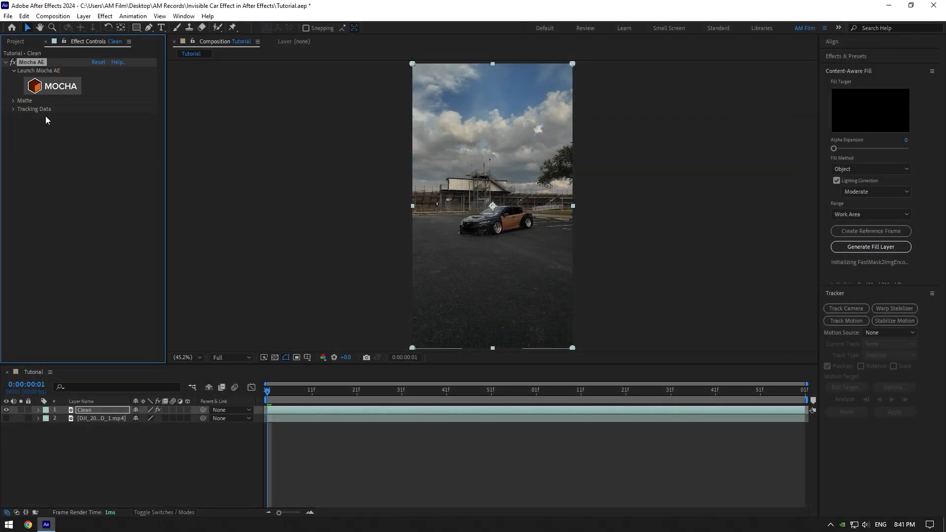
- Turn the Mocha matte into AE masks cutting out the car, then create a Content-Aware Fill reference frame
{"action": "left_click", "coordinate": [13, 101]}
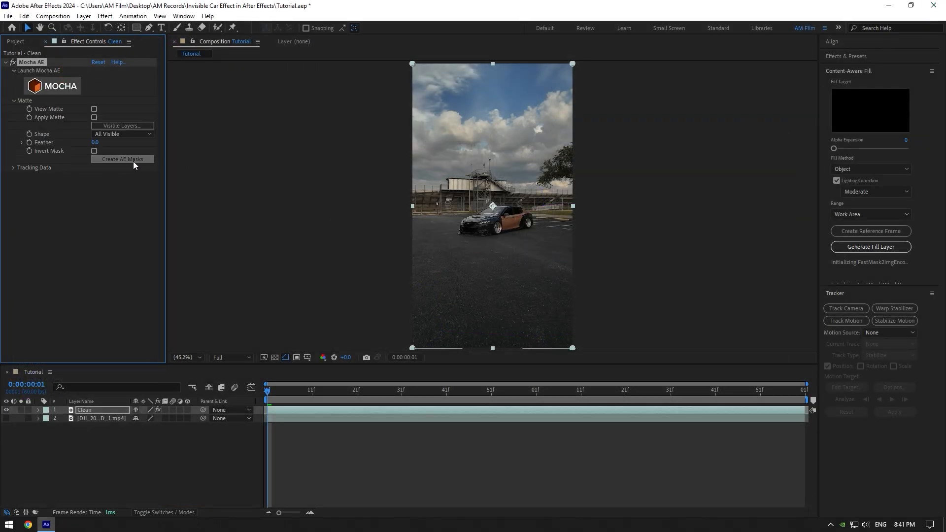
{"action": "left_click", "coordinate": [123, 160]}
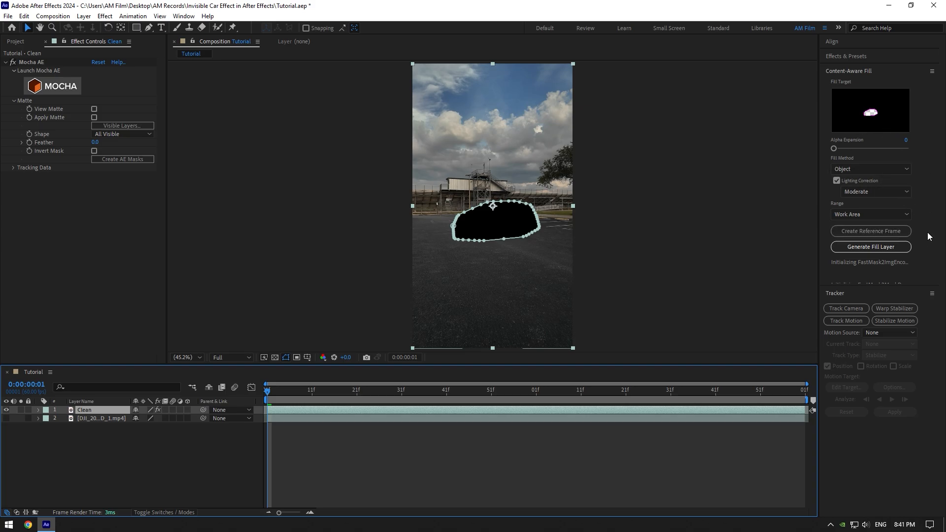
{"action": "left_click", "coordinate": [870, 231]}
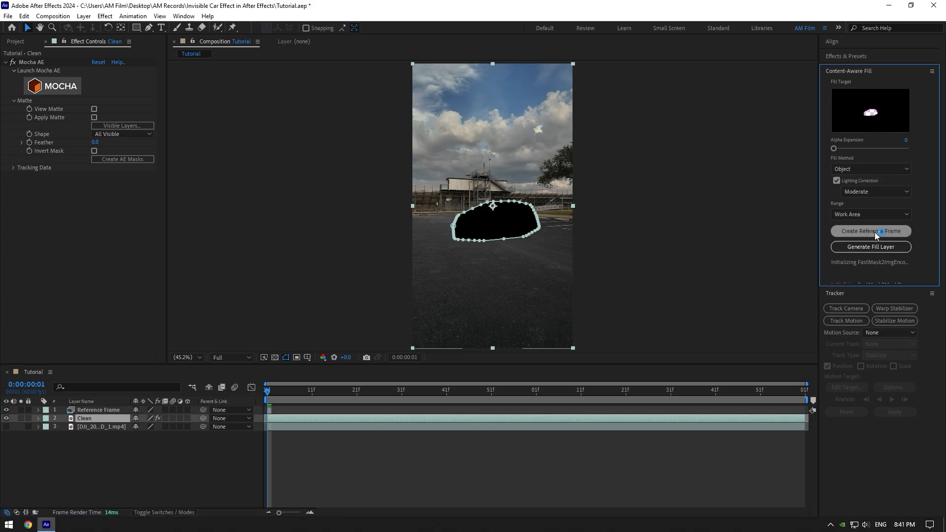
- Fill the car-shaped hole in the Reference Layer in Photoshop and save the PSD
{"action": "left_click", "coordinate": [64, 524]}
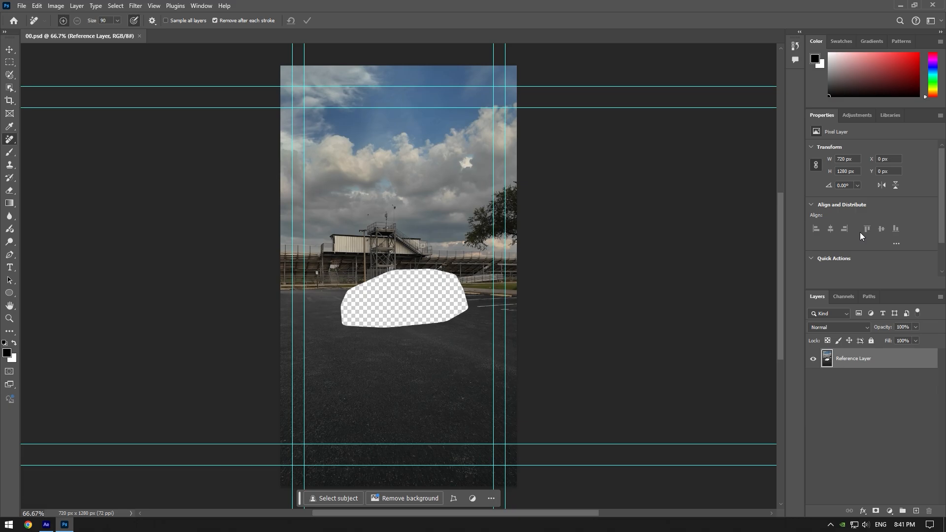
{"action": "mouse_move", "coordinate": [66, 157]}
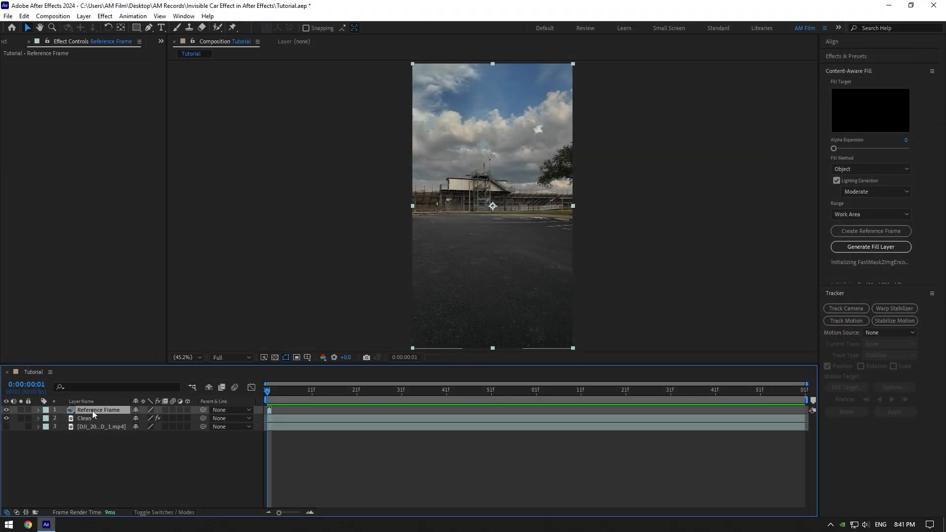
{"action": "mouse_move", "coordinate": [830, 313]}
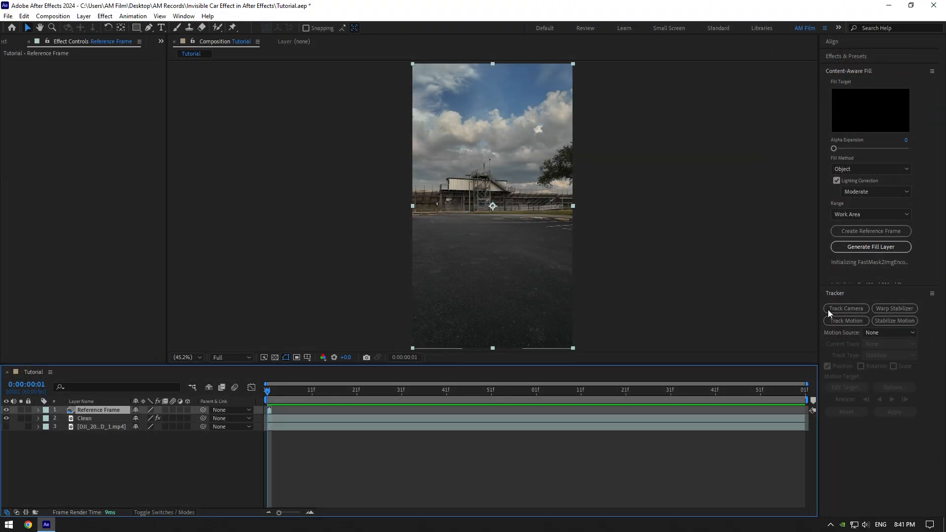
- Generate the Fill [000-119] layer removing the car from the whole clip
{"action": "left_click", "coordinate": [870, 246]}
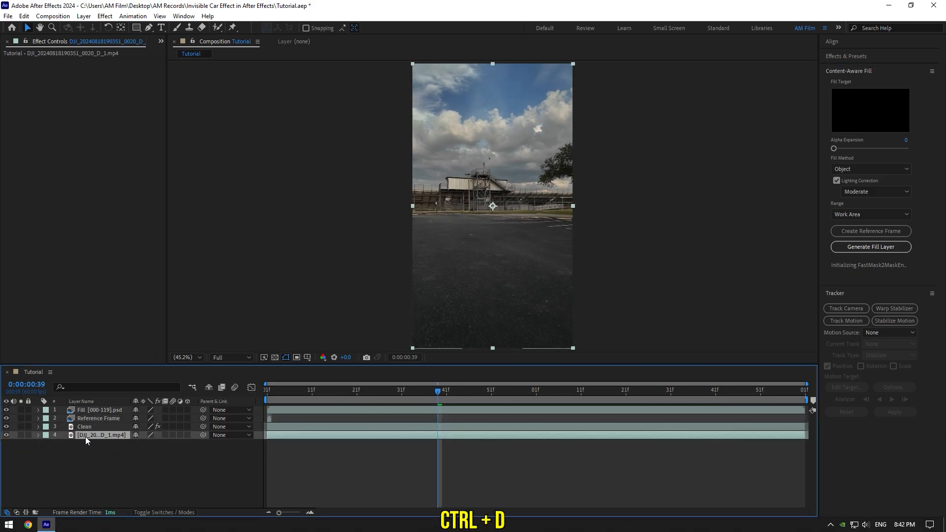
- Duplicate the clip as a top 'Car only' layer with a frozen Roto Brush matte around the car
{"action": "key", "text": "ctrl+d"}
{"action": "type", "text": "Car only"}
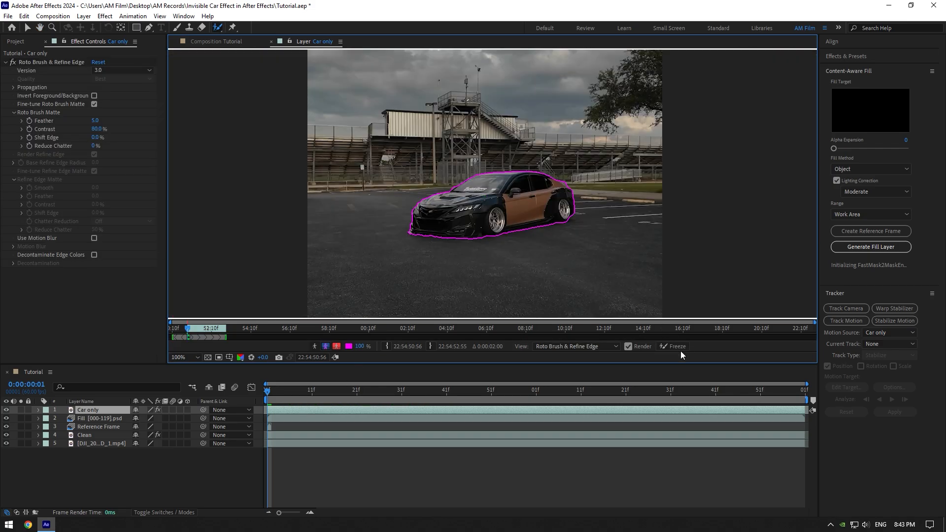
{"action": "left_click", "coordinate": [676, 346]}
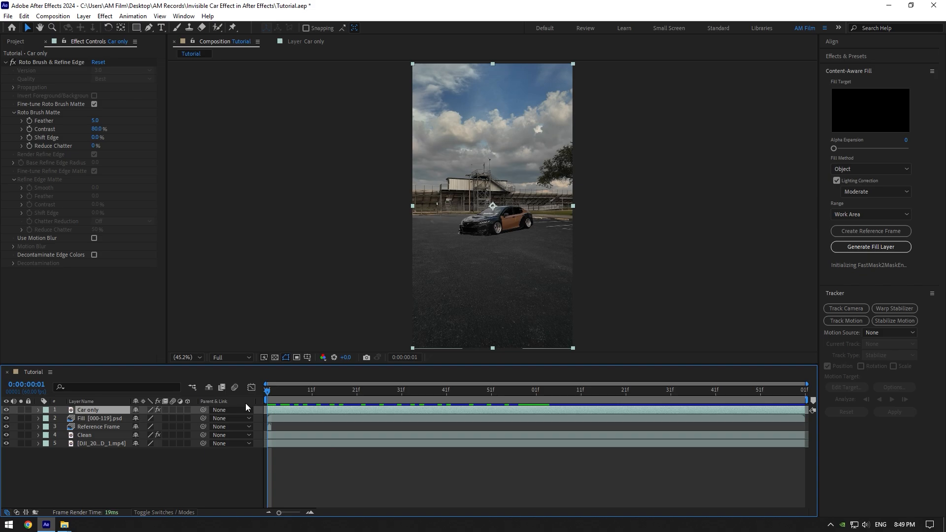
- Apply Displacer Pro to Car only with Translate X at 169% and reveal Map Adjustments
{"action": "type", "text": "displ"}
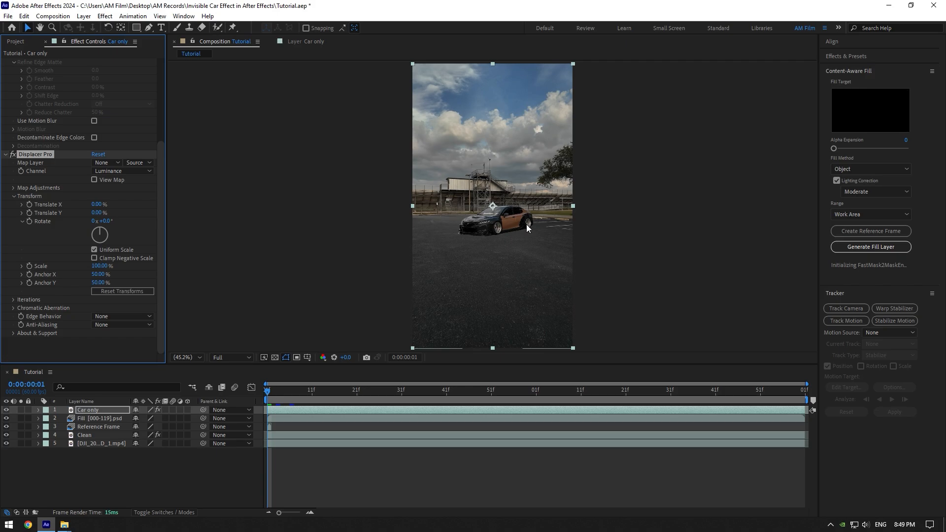
{"action": "left_click_drag", "start_coordinate": [96, 204], "coordinate": [112, 204]}
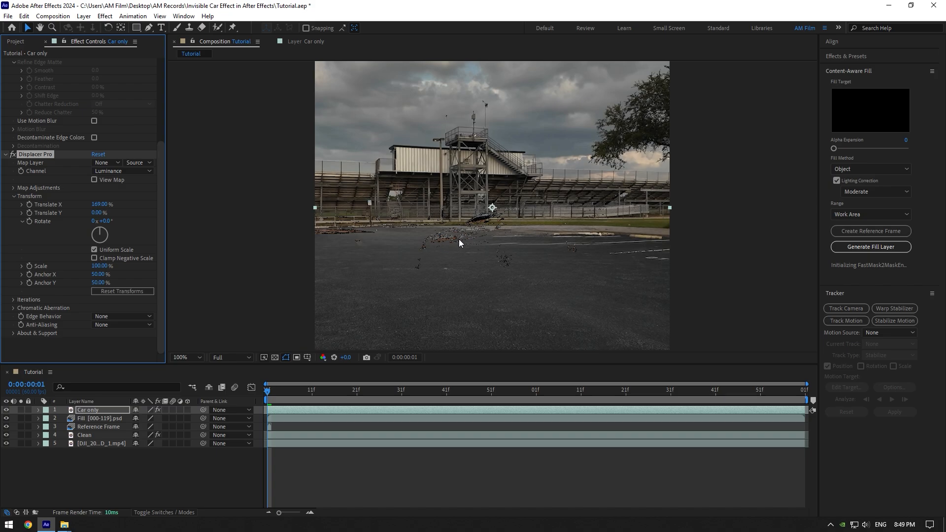
{"action": "mouse_move", "coordinate": [26, 198]}
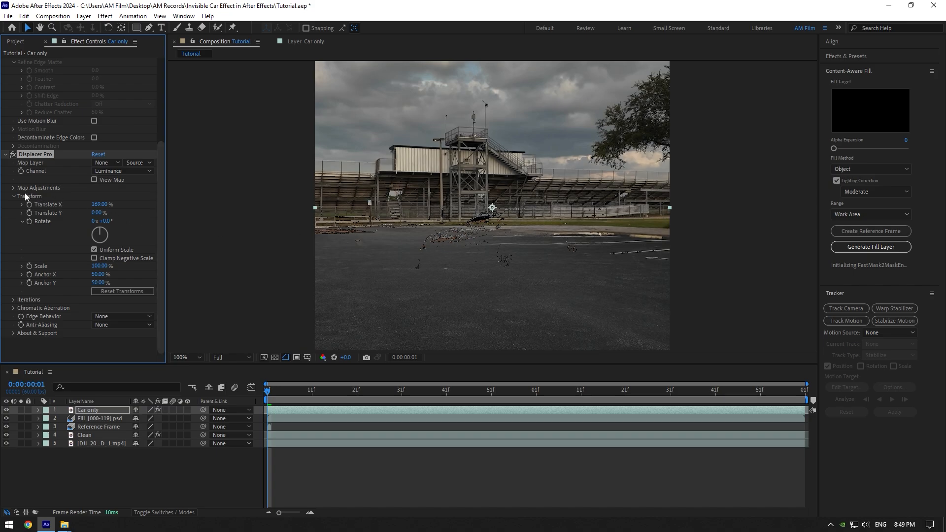
{"action": "left_click", "coordinate": [12, 187]}
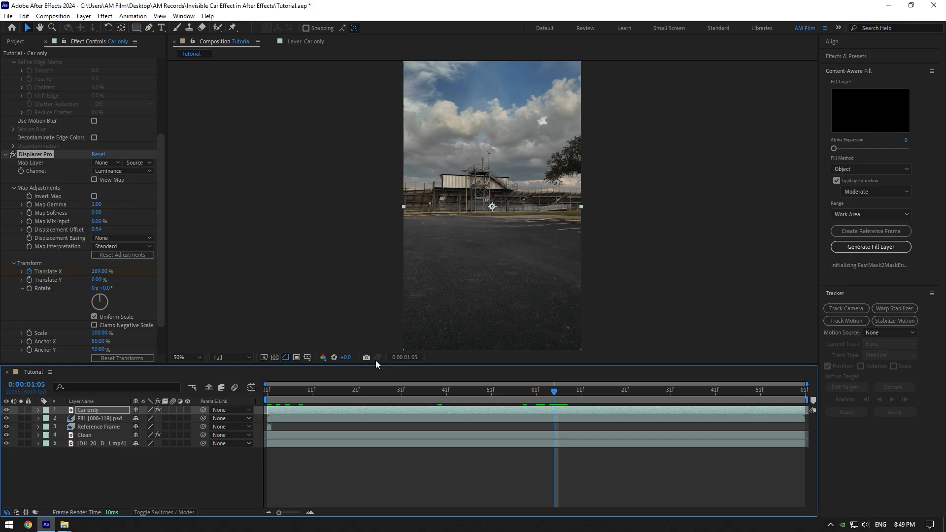
- Reset and keyframe Translate X, with Displacement Easing Ease In and Map Interpretation Legacy
{"action": "right_click", "coordinate": [48, 271]}
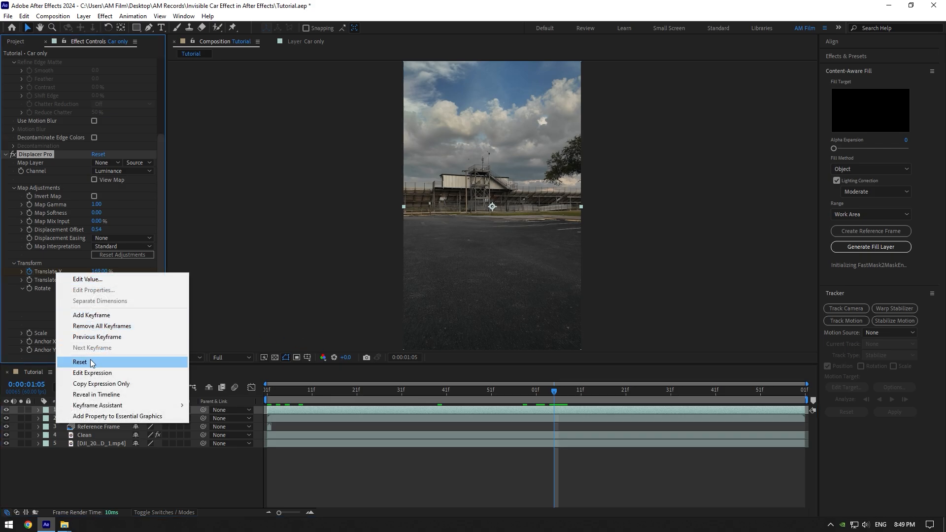
{"action": "left_click", "coordinate": [80, 362]}
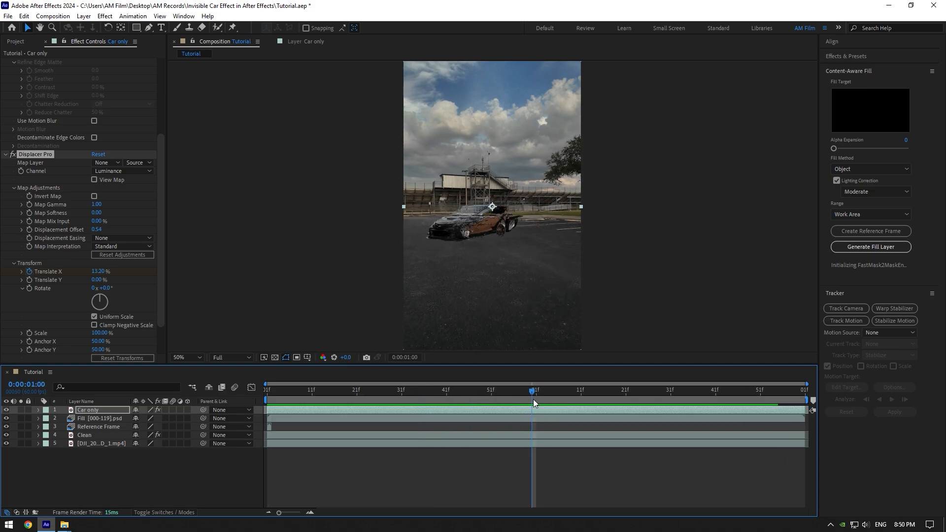
{"action": "left_click", "coordinate": [120, 238]}
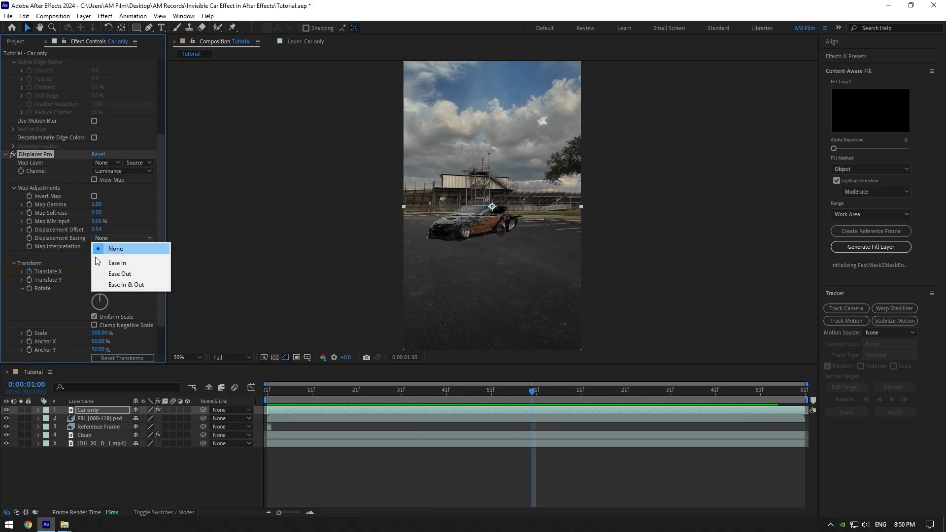
{"action": "left_click", "coordinate": [117, 262]}
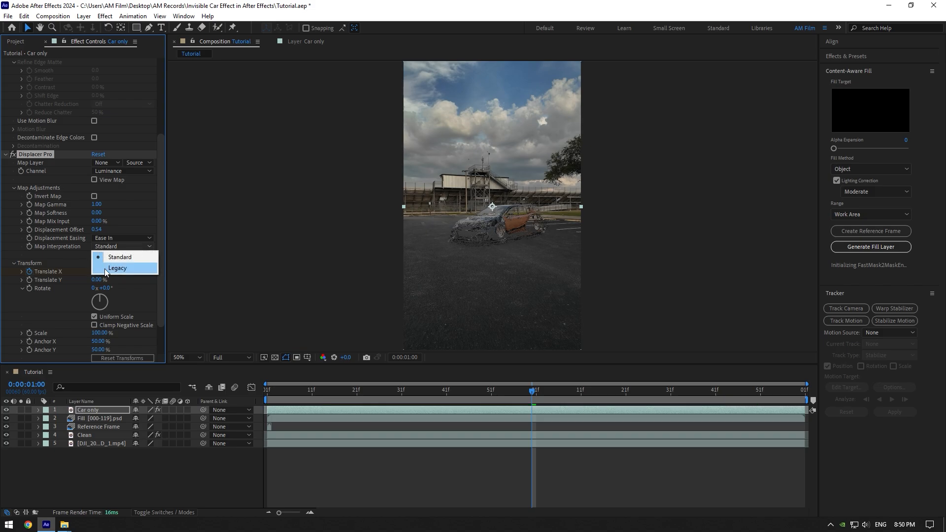
{"action": "left_click", "coordinate": [117, 268]}
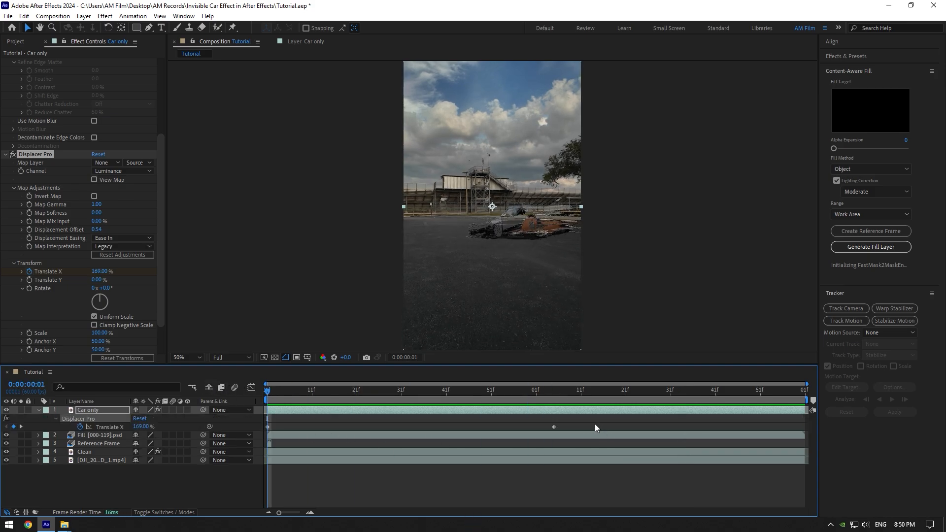
- Apply Easy Ease to the Translate X keyframes on Car only
{"action": "key", "text": "f9"}
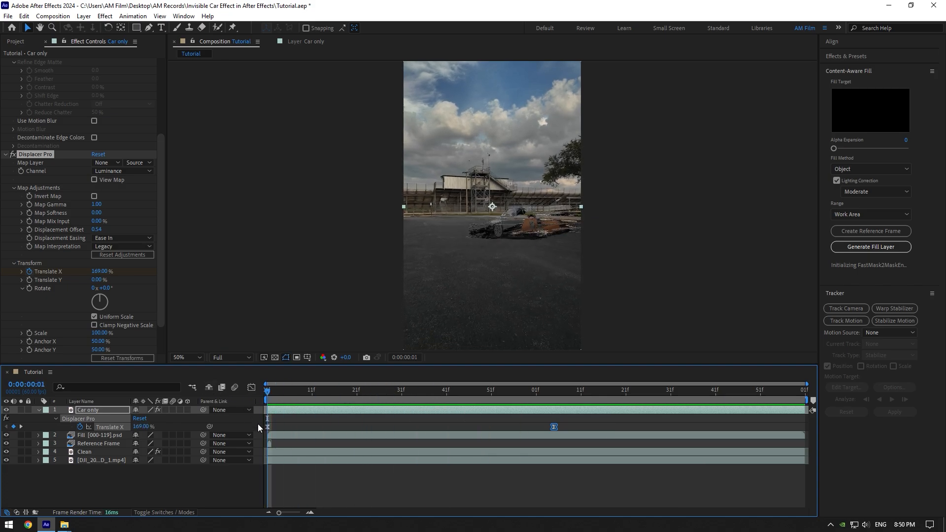
{"action": "mouse_move", "coordinate": [267, 427]}
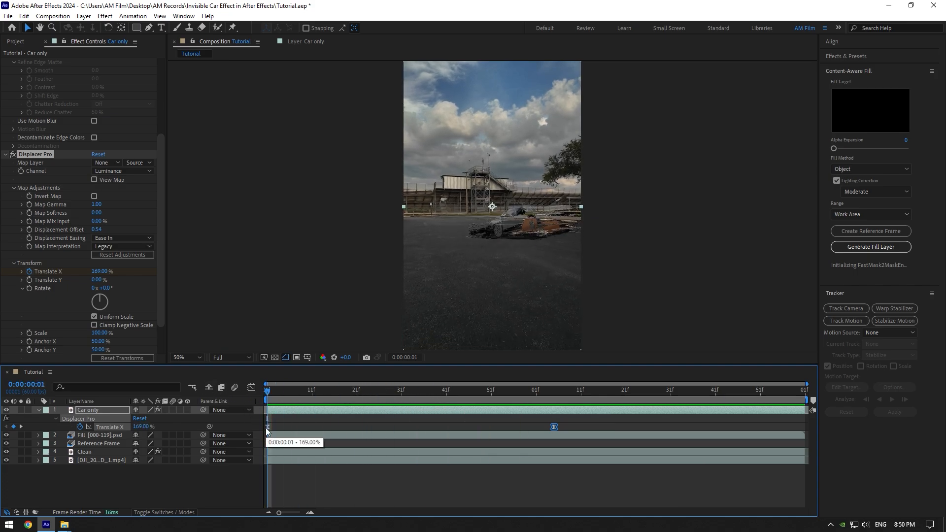